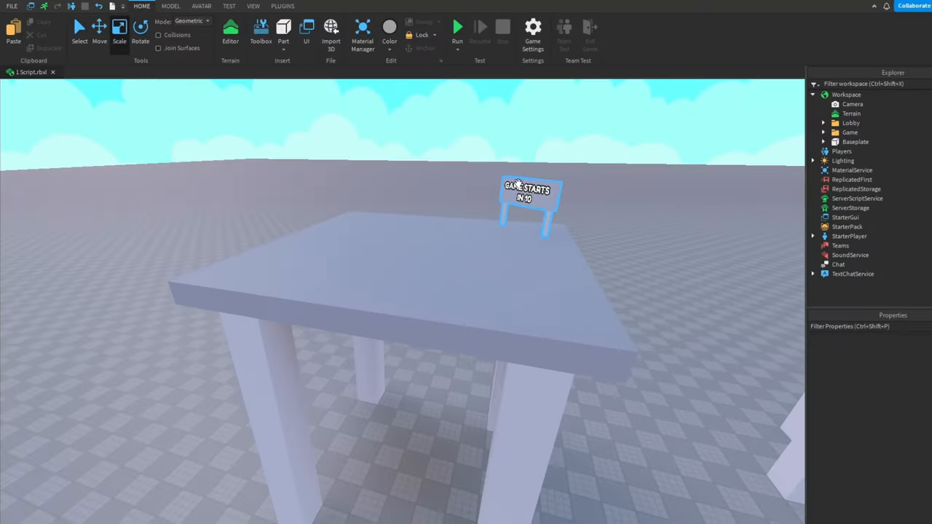
Select GameScript in ServerScriptService to start writing the Lobby and Minigame variables.
{"action": "left_click", "coordinate": [461, 27]}
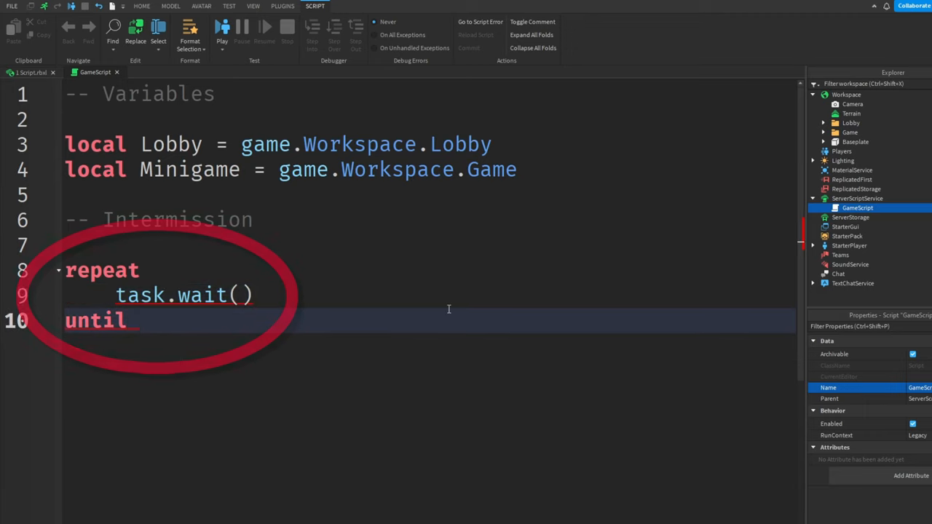
Wait until #game.Players:GetChildren() >= 1, then set the Intermission sign text to ..i each second.
{"action": "type", "text": "#game.Players:GetChildren() >= 1"}
{"action": "type", "text": "Intermission.Text = \"GAME STARTS IN "}
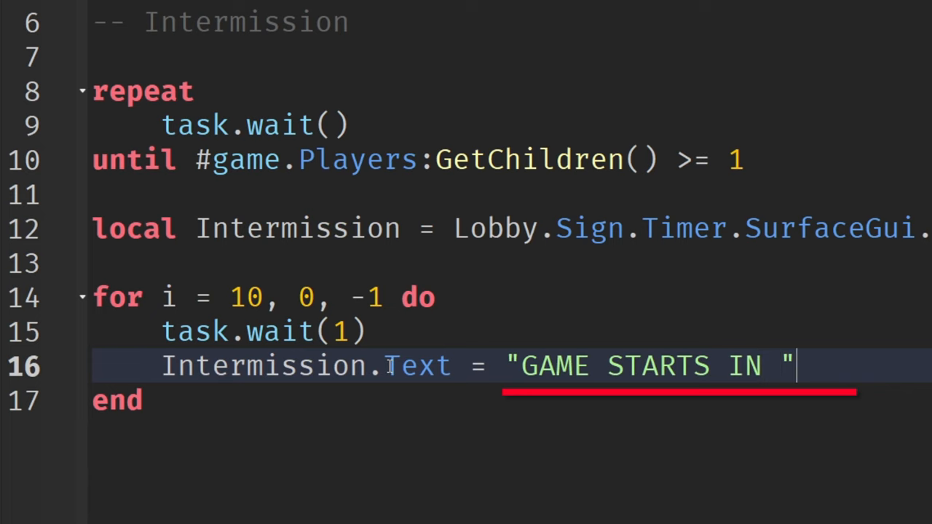
{"action": "type", "text": "..i"}
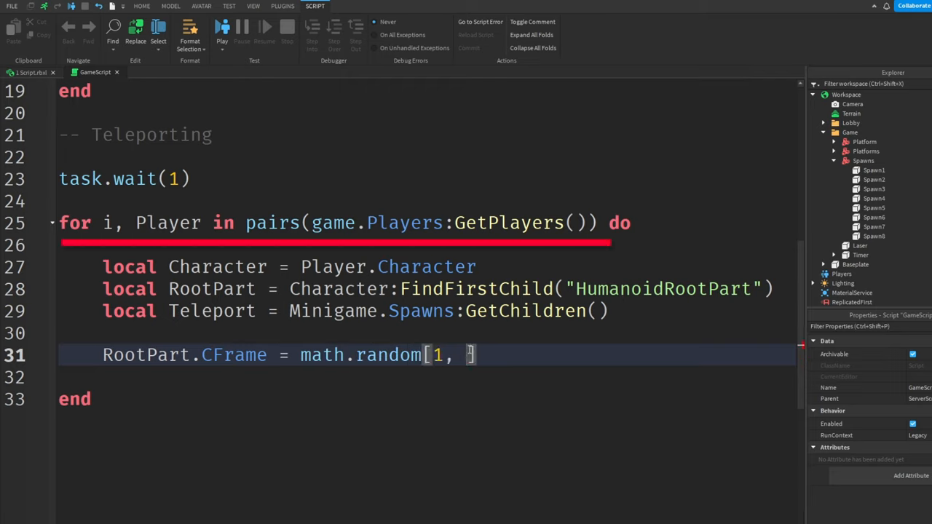
Pick a random spawn index with math.random(1, #Teleport) for each player's root part.
{"action": "type", "text": "#Telepor"}
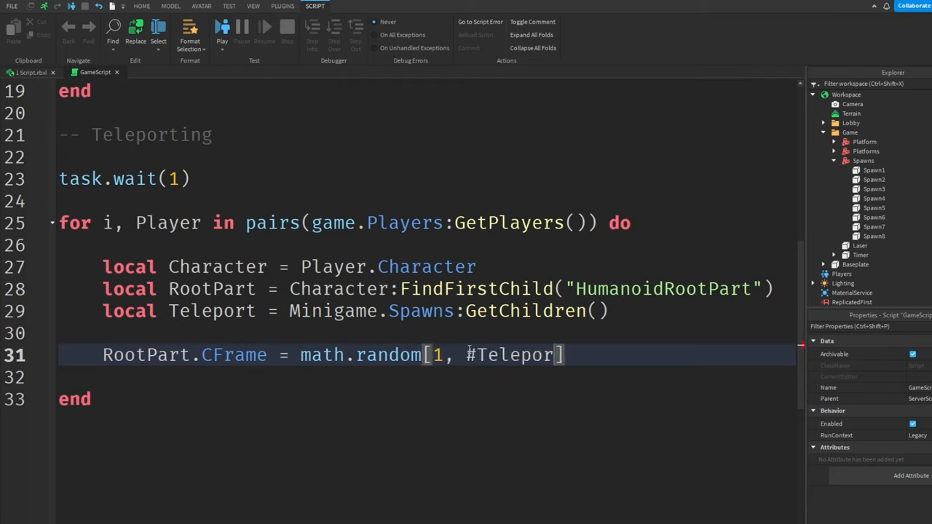
{"action": "type", "text": "t"}
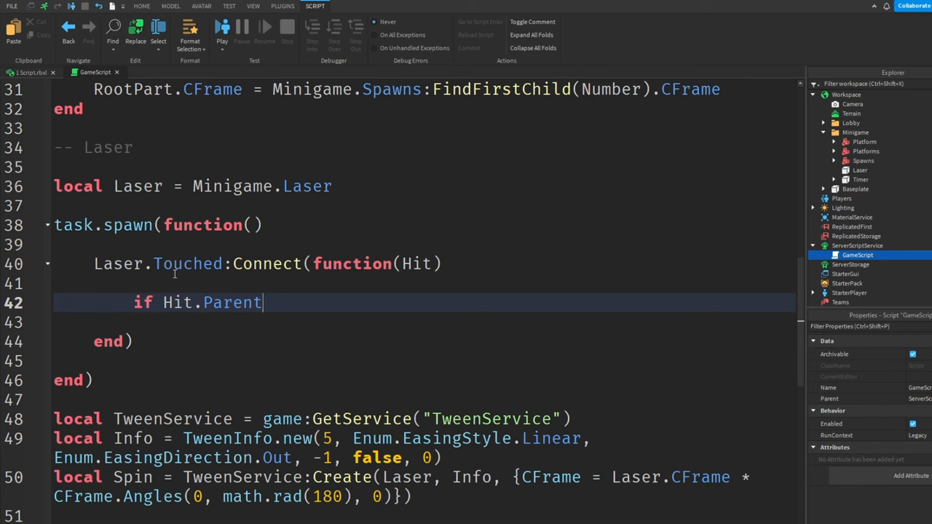
Check Hit.Parent:FindFirstChild("Humanoid") and set Humanoid.Health to kill touched characters.
{"action": "type", "text": ":FindFirstChild(\"Humanoid\") then"}
{"action": "type", "text": "Hit.Parent.H"}
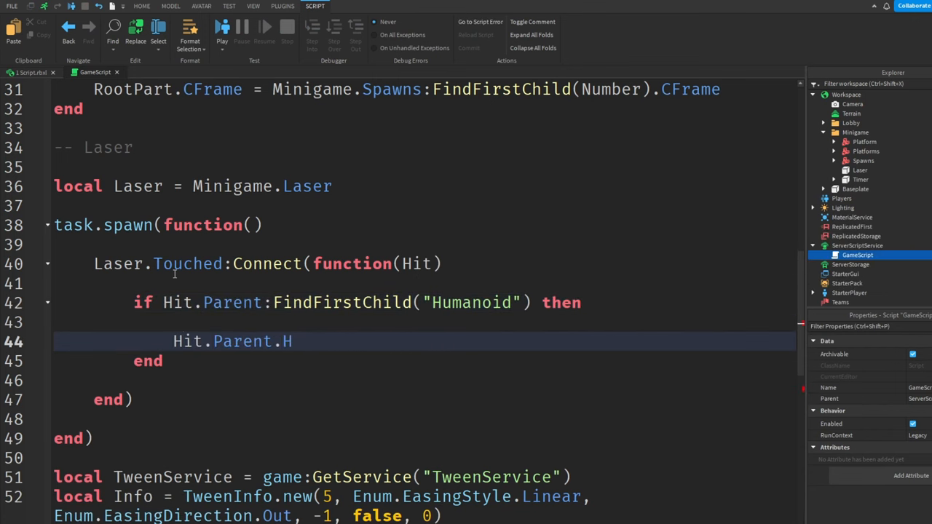
{"action": "type", "text": "umanoid.Health ="}
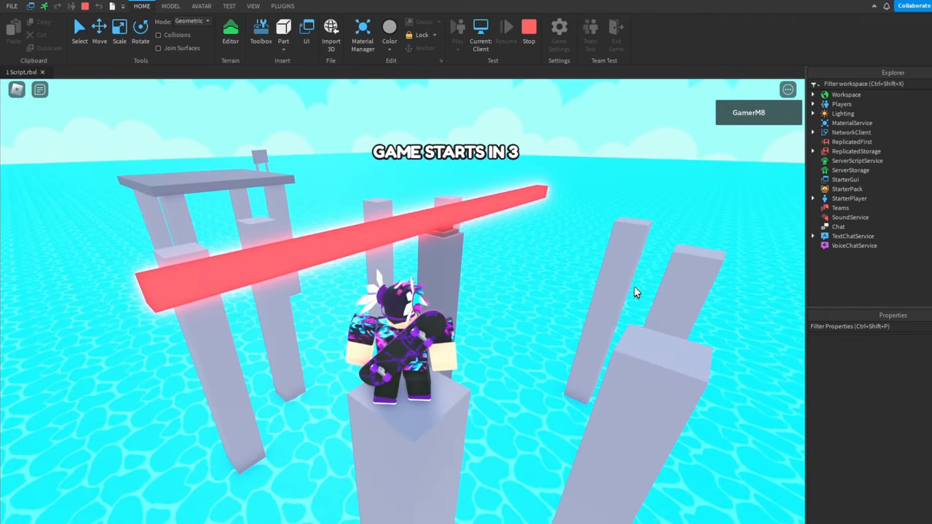
{"action": "mouse_move", "coordinate": [624, 284]}
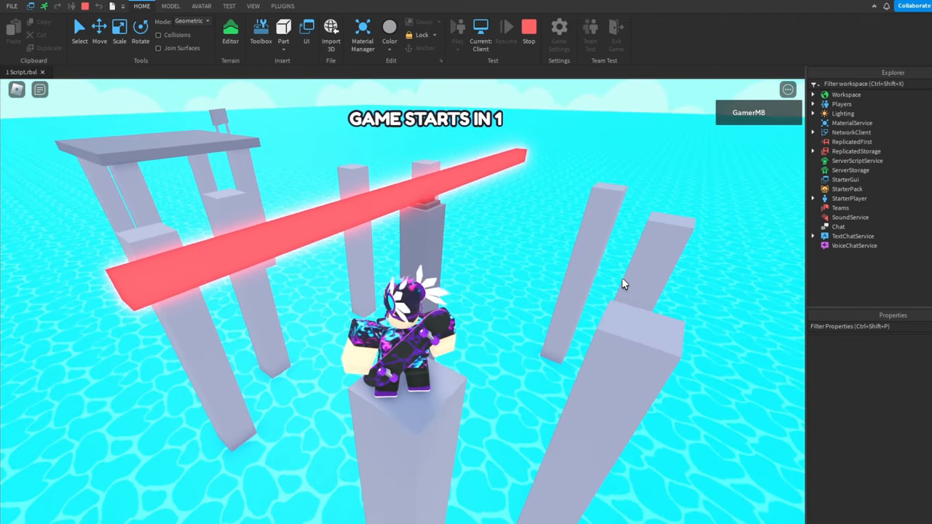